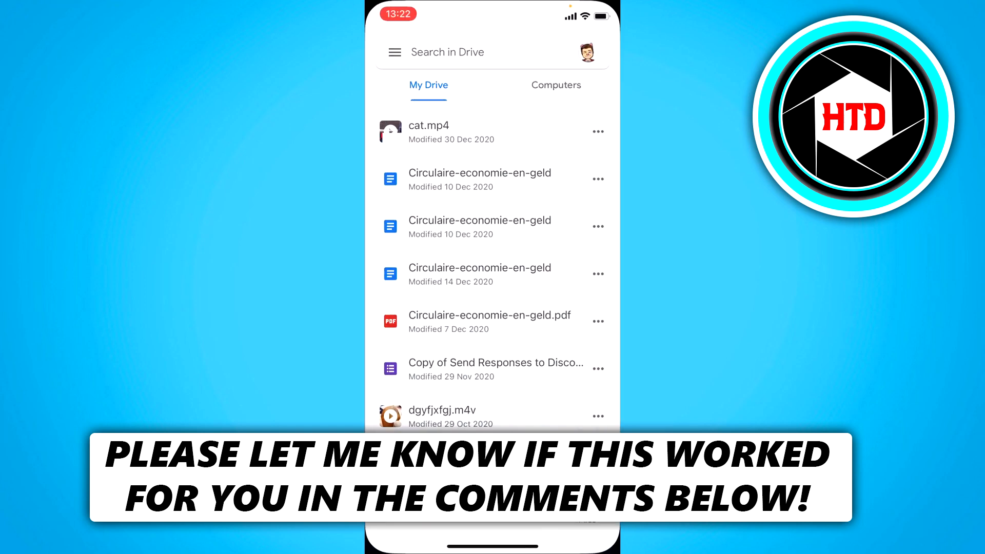
Open the share sheet for Circulaire-economie-en-geld.pdf in Google Drive.
click(598, 321)
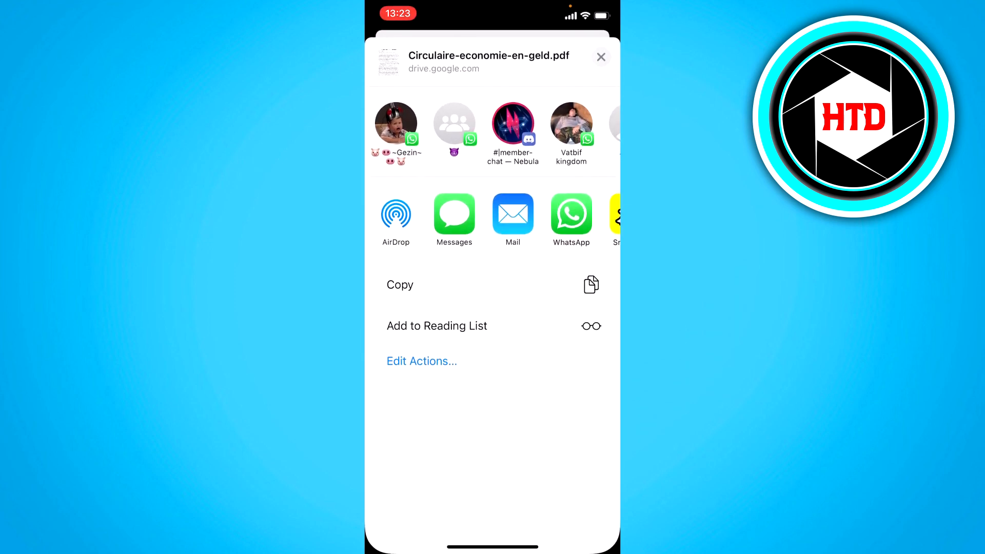
Scroll the share sheet's app row to reach Messenger.
scroll(left, 3)
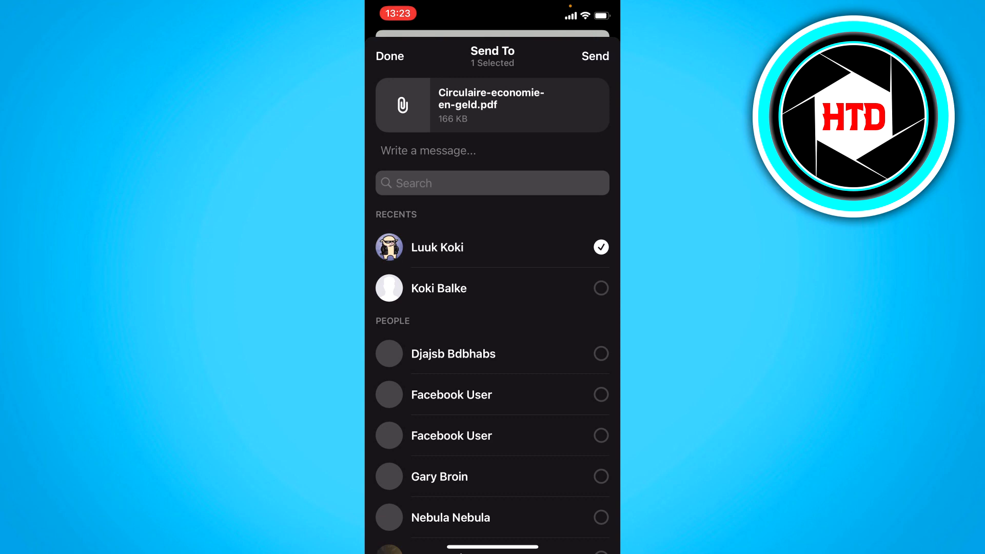
Send Circulaire-economie-en-geld.pdf to the checked recent contact in Messenger.
click(595, 56)
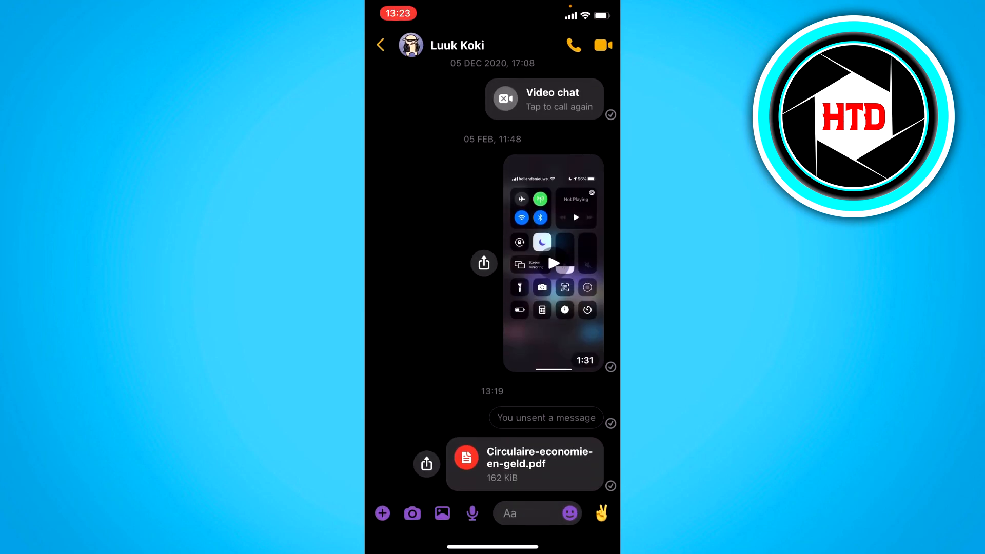
click(539, 463)
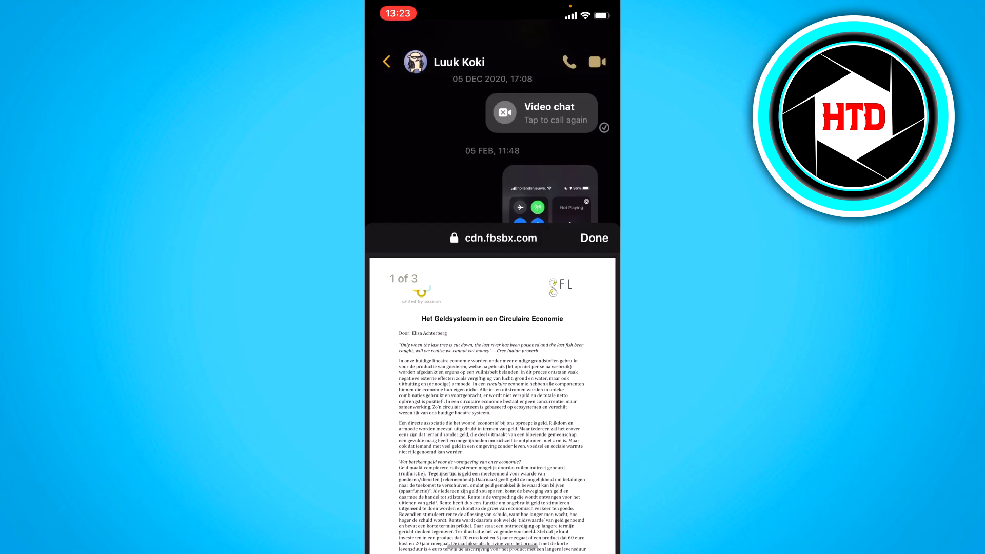
click(595, 238)
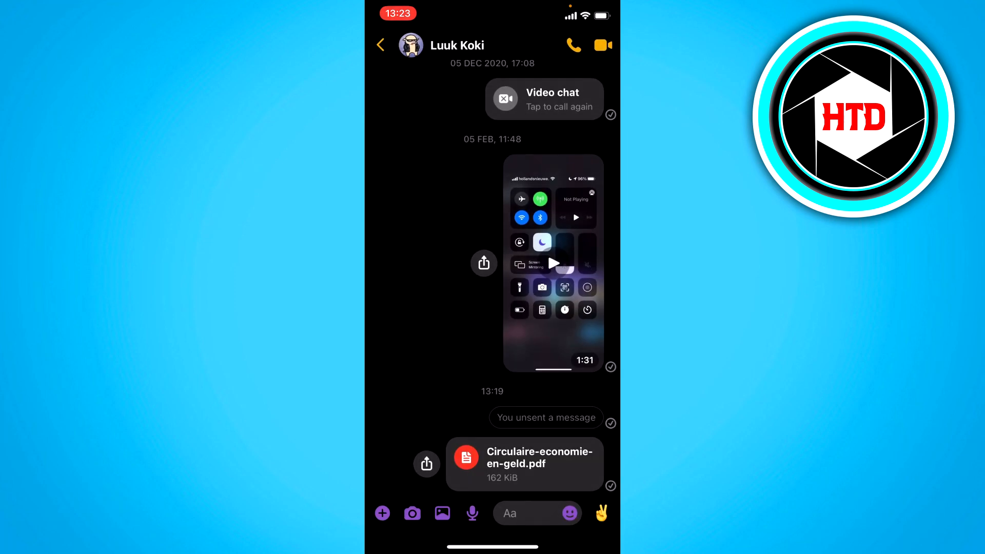